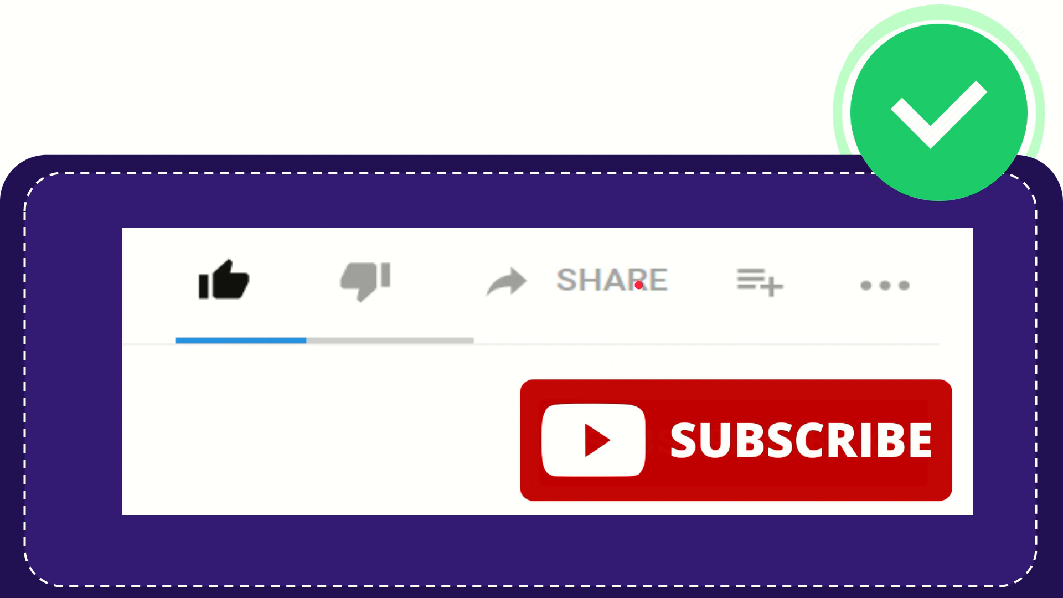
mouse_move(617, 338)
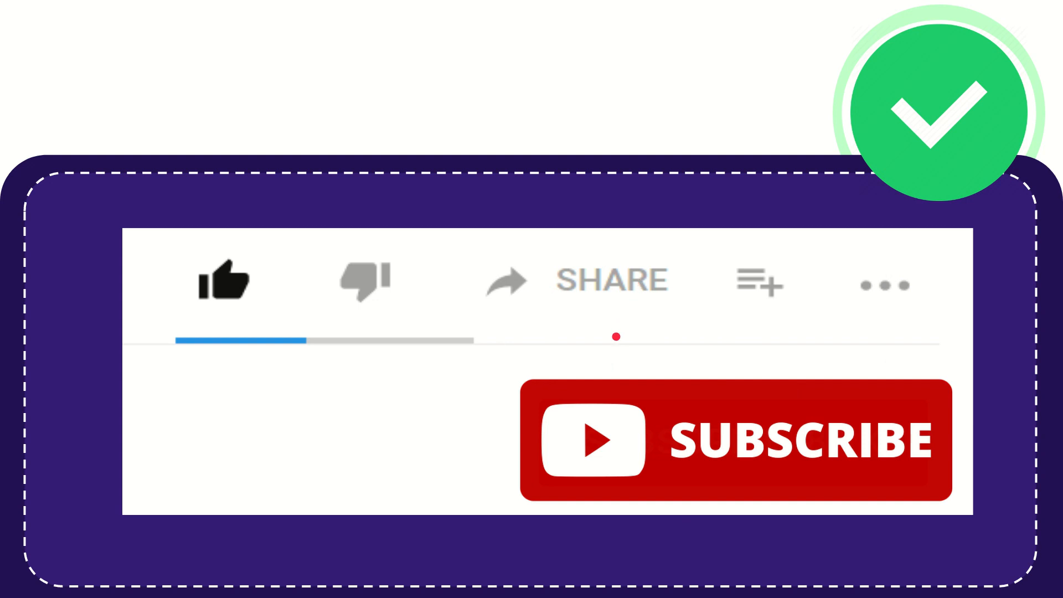